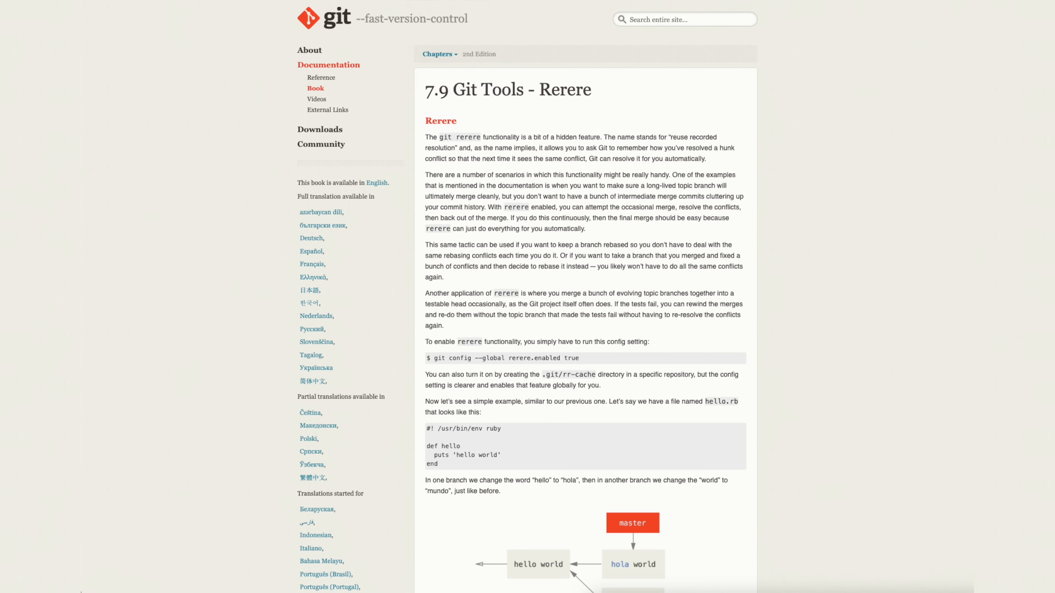
# - Read further down the Git Book's Rerere chapter before leaving for the terminal
pyautogui.scroll(-3)
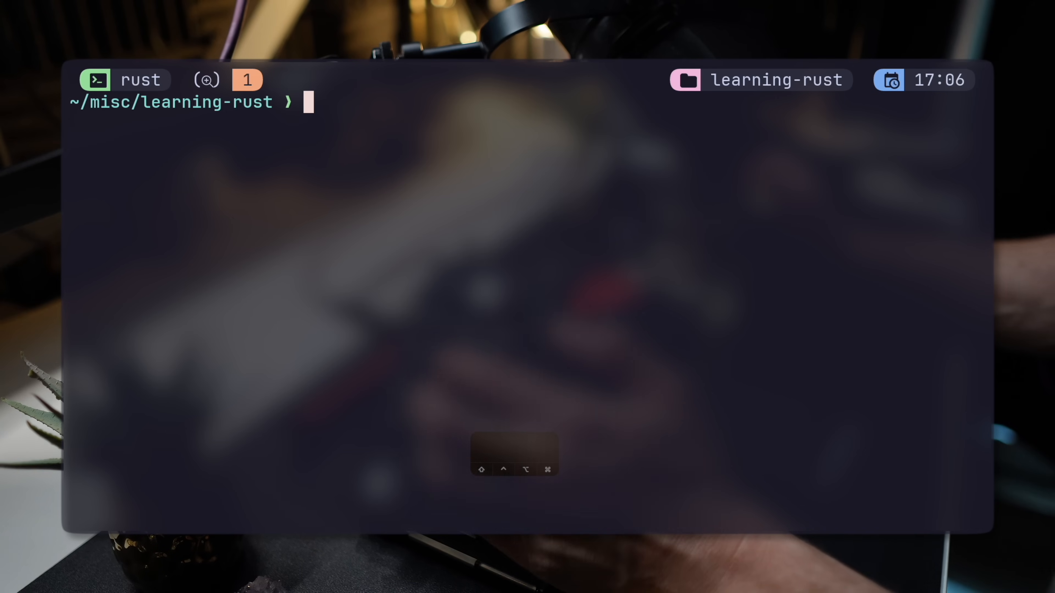
# - Create the rerere package with cargo new, enter its folder and stage everything with git add
pyautogui.write('cargo new rerere')
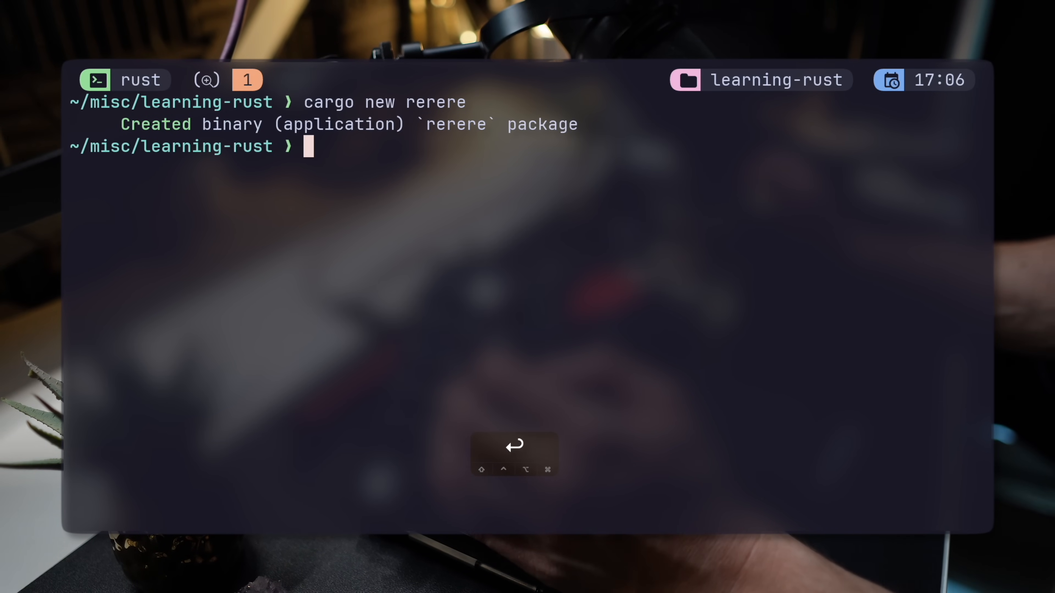
pyautogui.write('cx rerere')
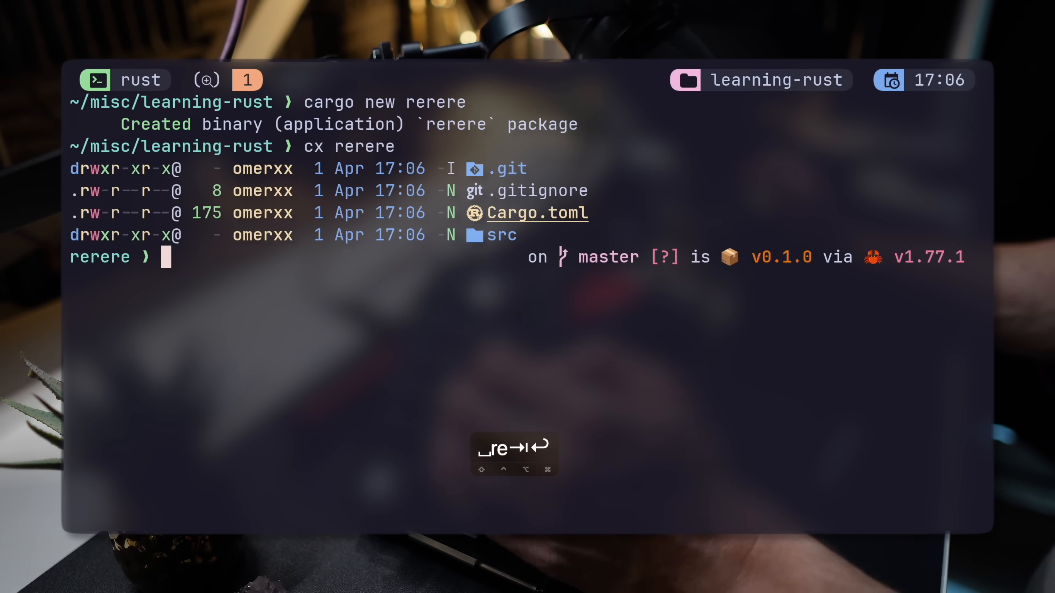
pyautogui.write('git add .')
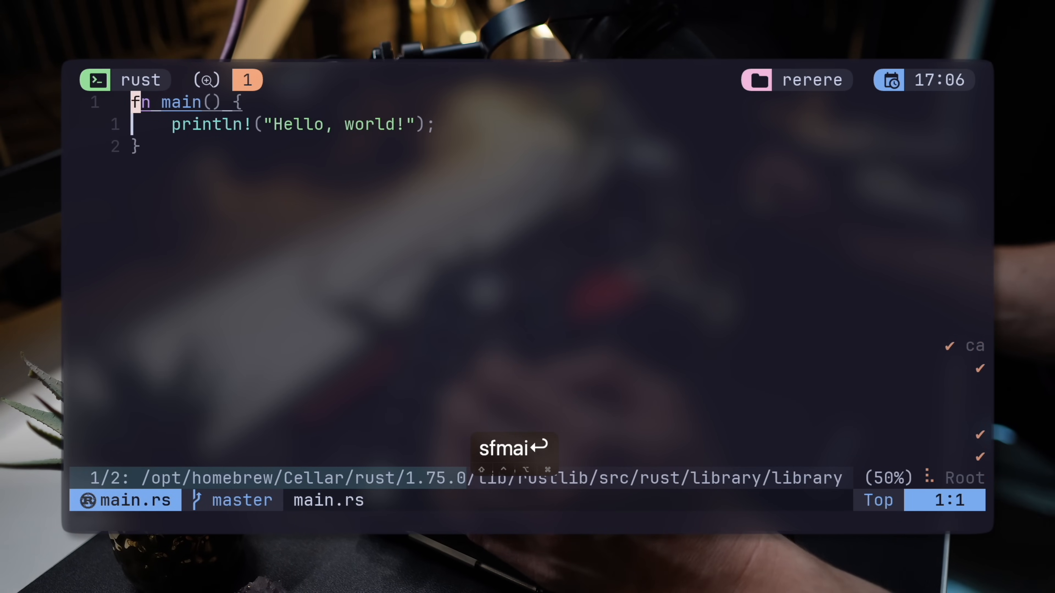
# - Edit the greeting in src/main.rs to 'Hola, world!' and commit it as 'hola world'
pyautogui.press('Enter')
pyautogui.write('hola')
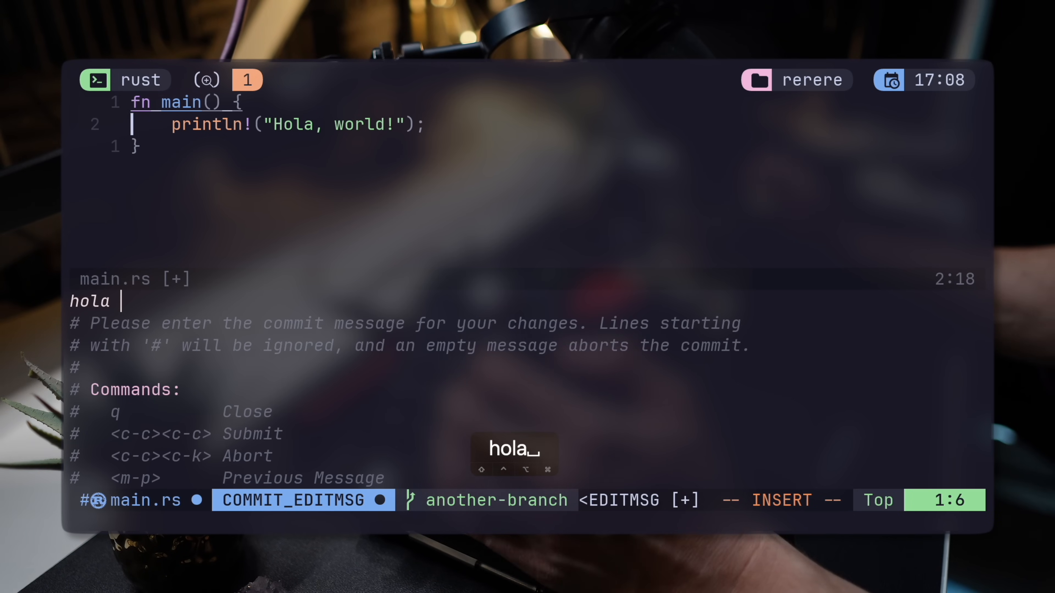
pyautogui.write('world')
pyautogui.write('gco -b yet-another-branch')
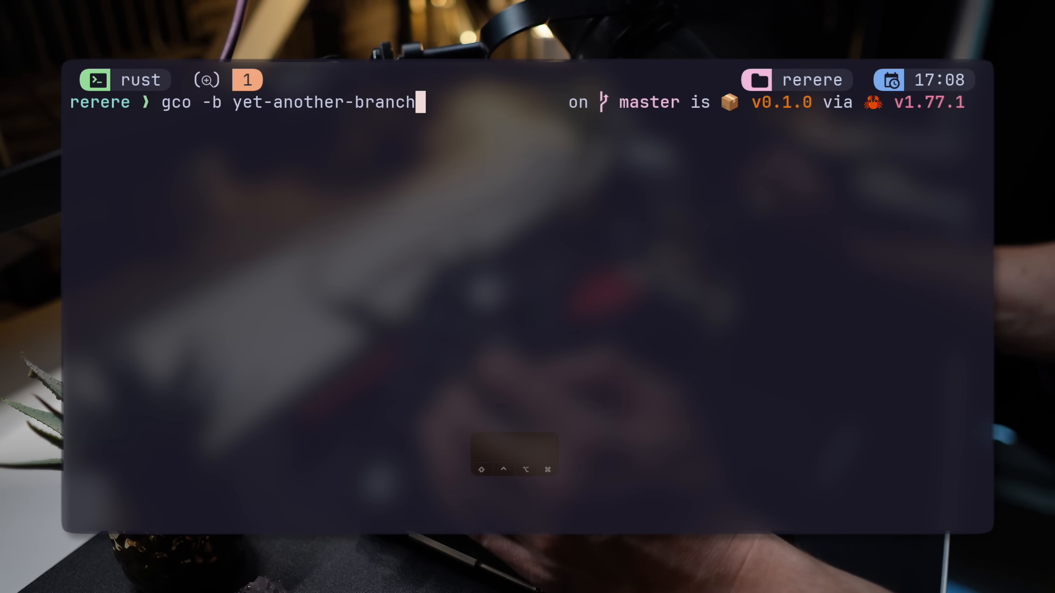
# - Create yet-another-branch from master with gco -b and switch to it
pyautogui.press('Enter')
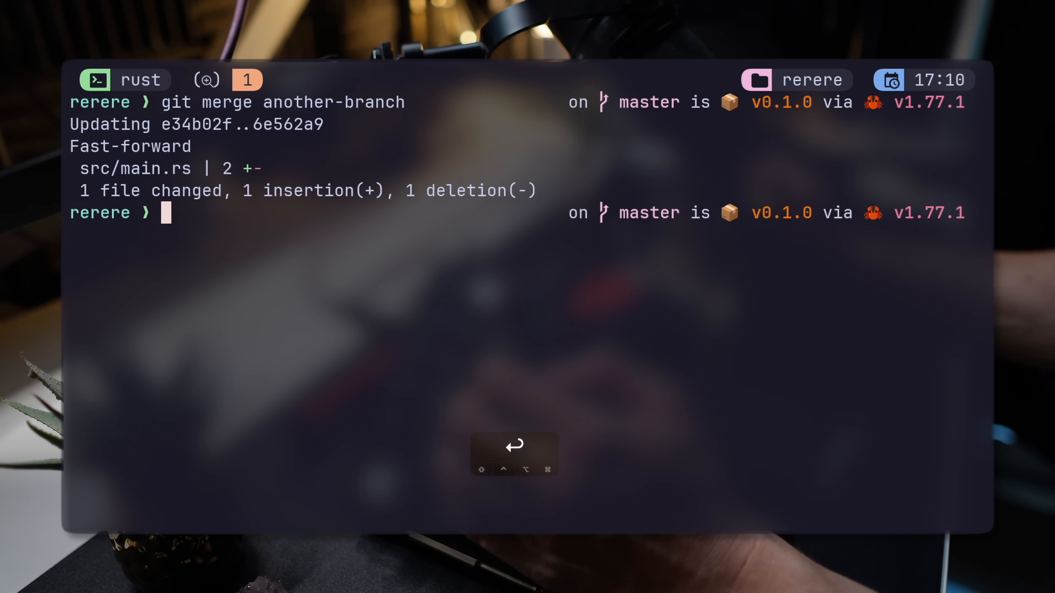
# - Show src/main.rs after the merge and check ~/.gitconfig has [rerere] enabled = true
pyautogui.write('cat src/main.rs')
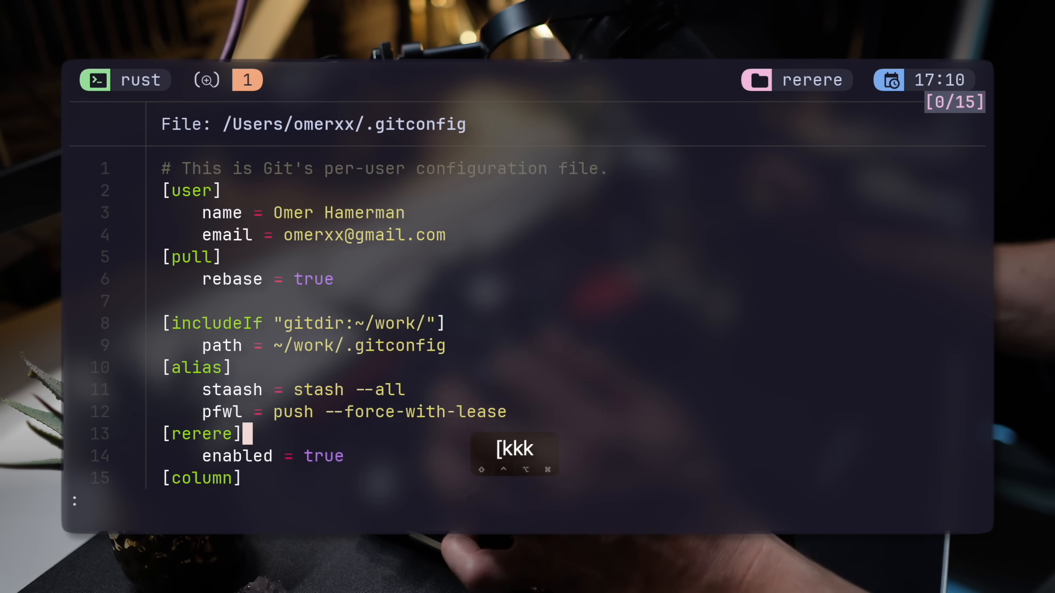
pyautogui.press('j')
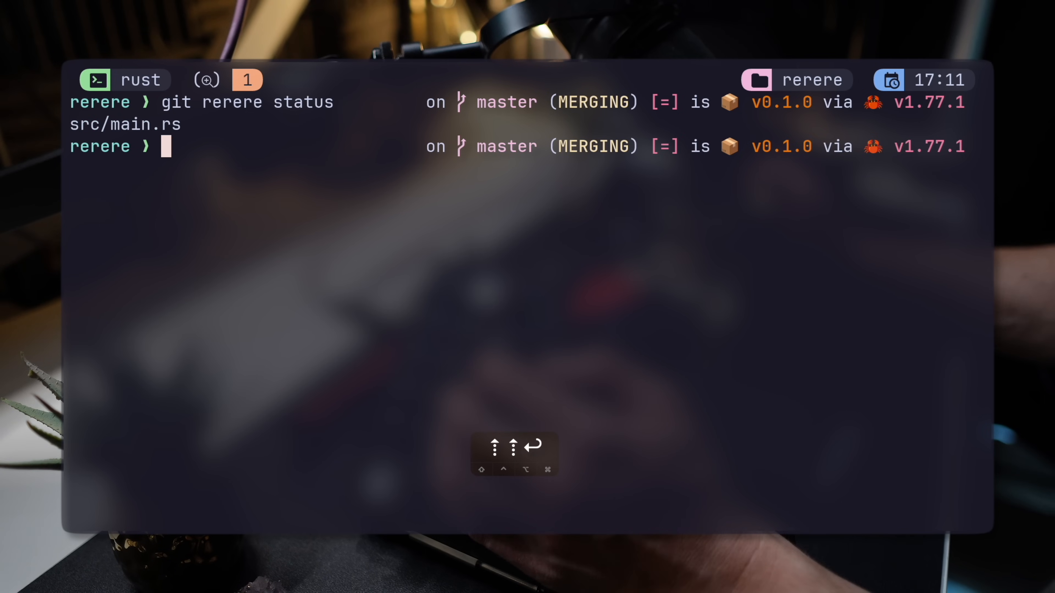
# - Inspect the conflict with git rerere diff, then make main.rs read 'Hola, mundo!' and save
pyautogui.write('git rerere diff')
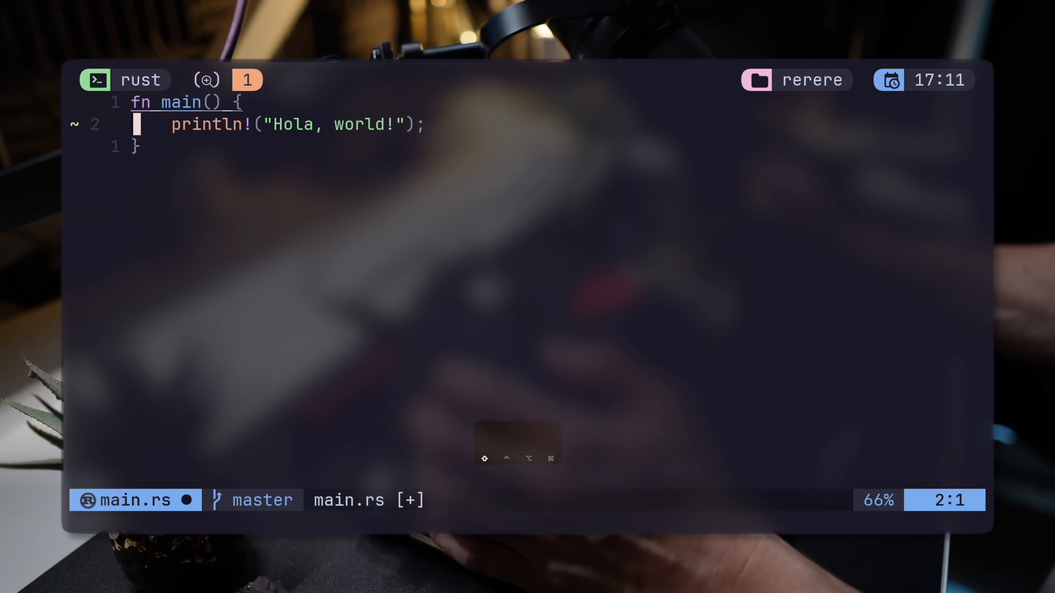
pyautogui.write('mundo')
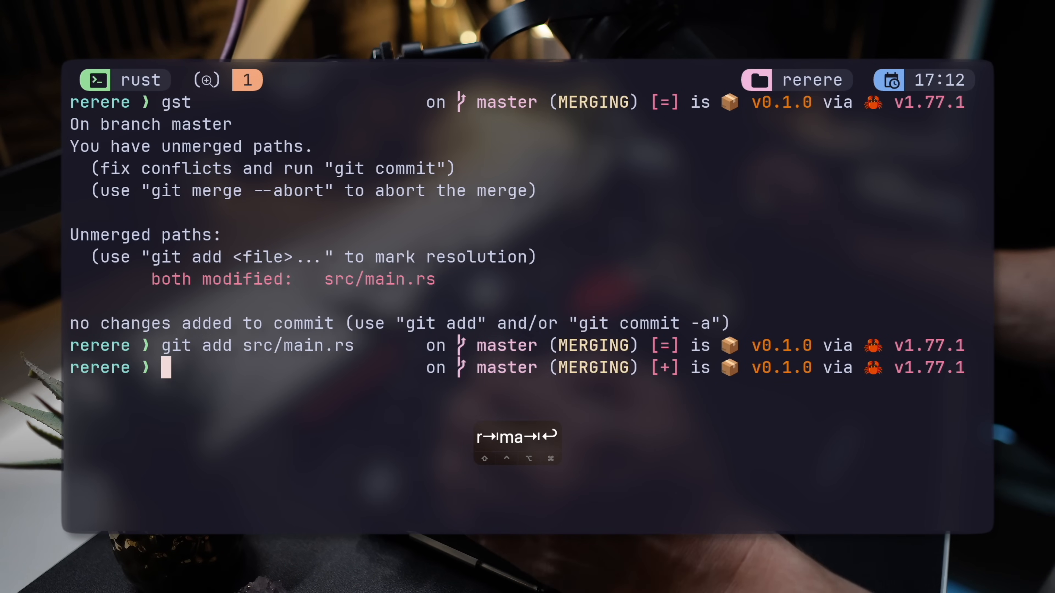
# - Commit the merge so rerere records the resolution, then reset hard to HEAD^ to roll it back
pyautogui.write('git commit')
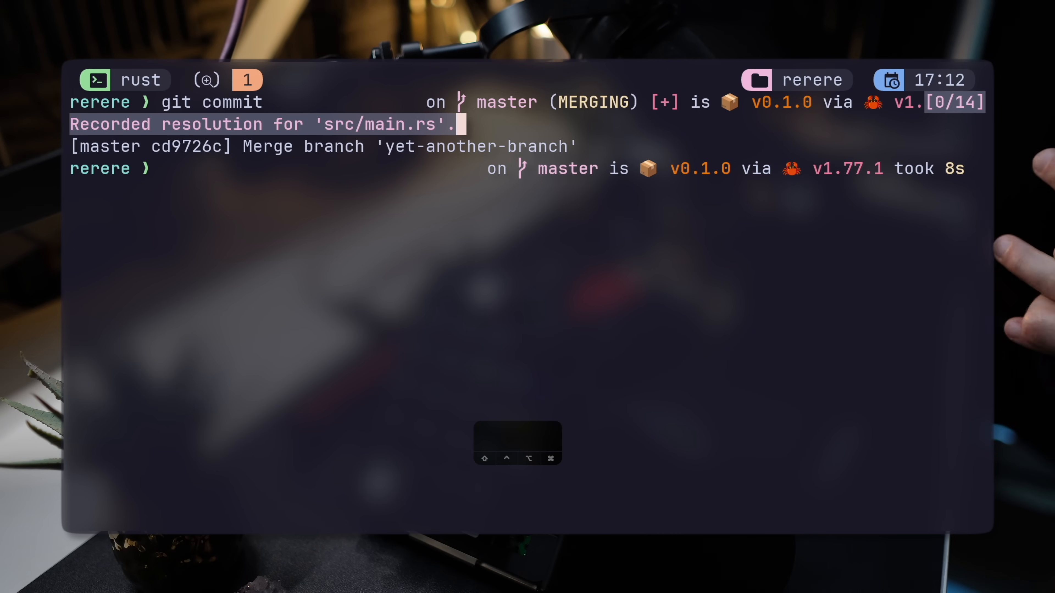
pyautogui.write('git reset --hard HEAD')
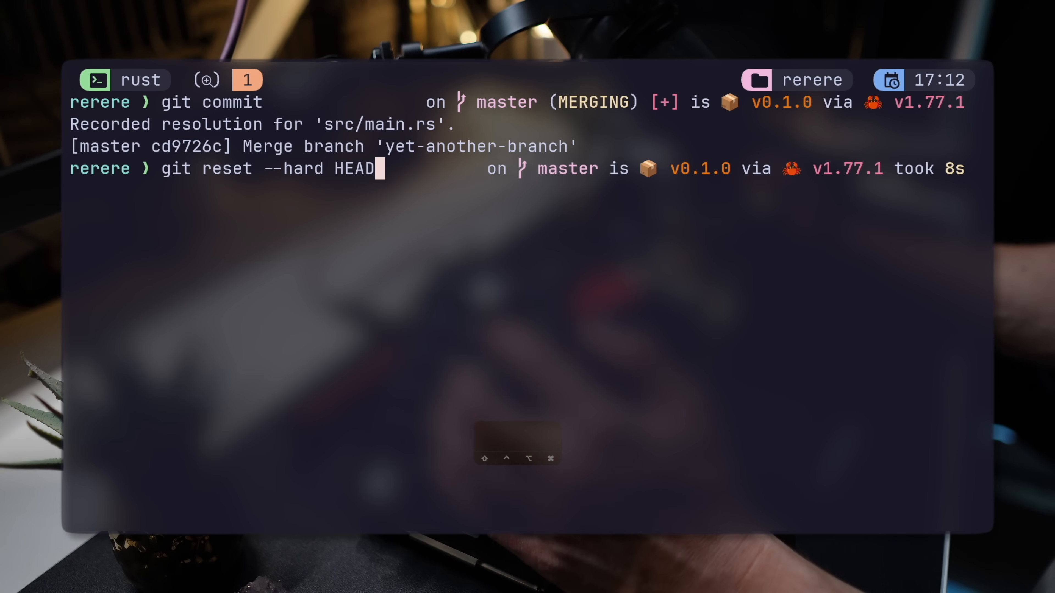
pyautogui.write('^')
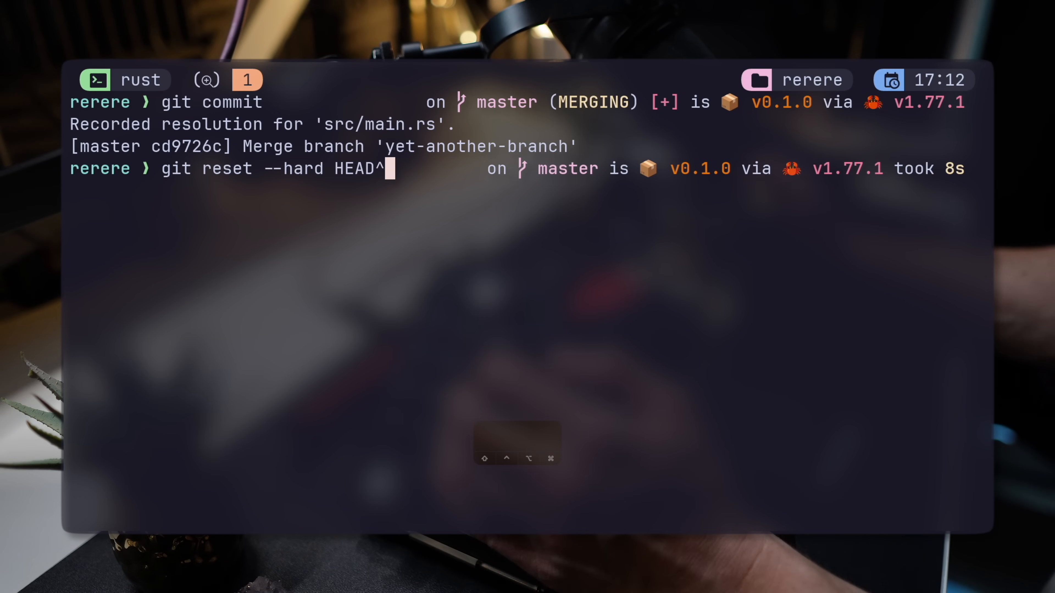